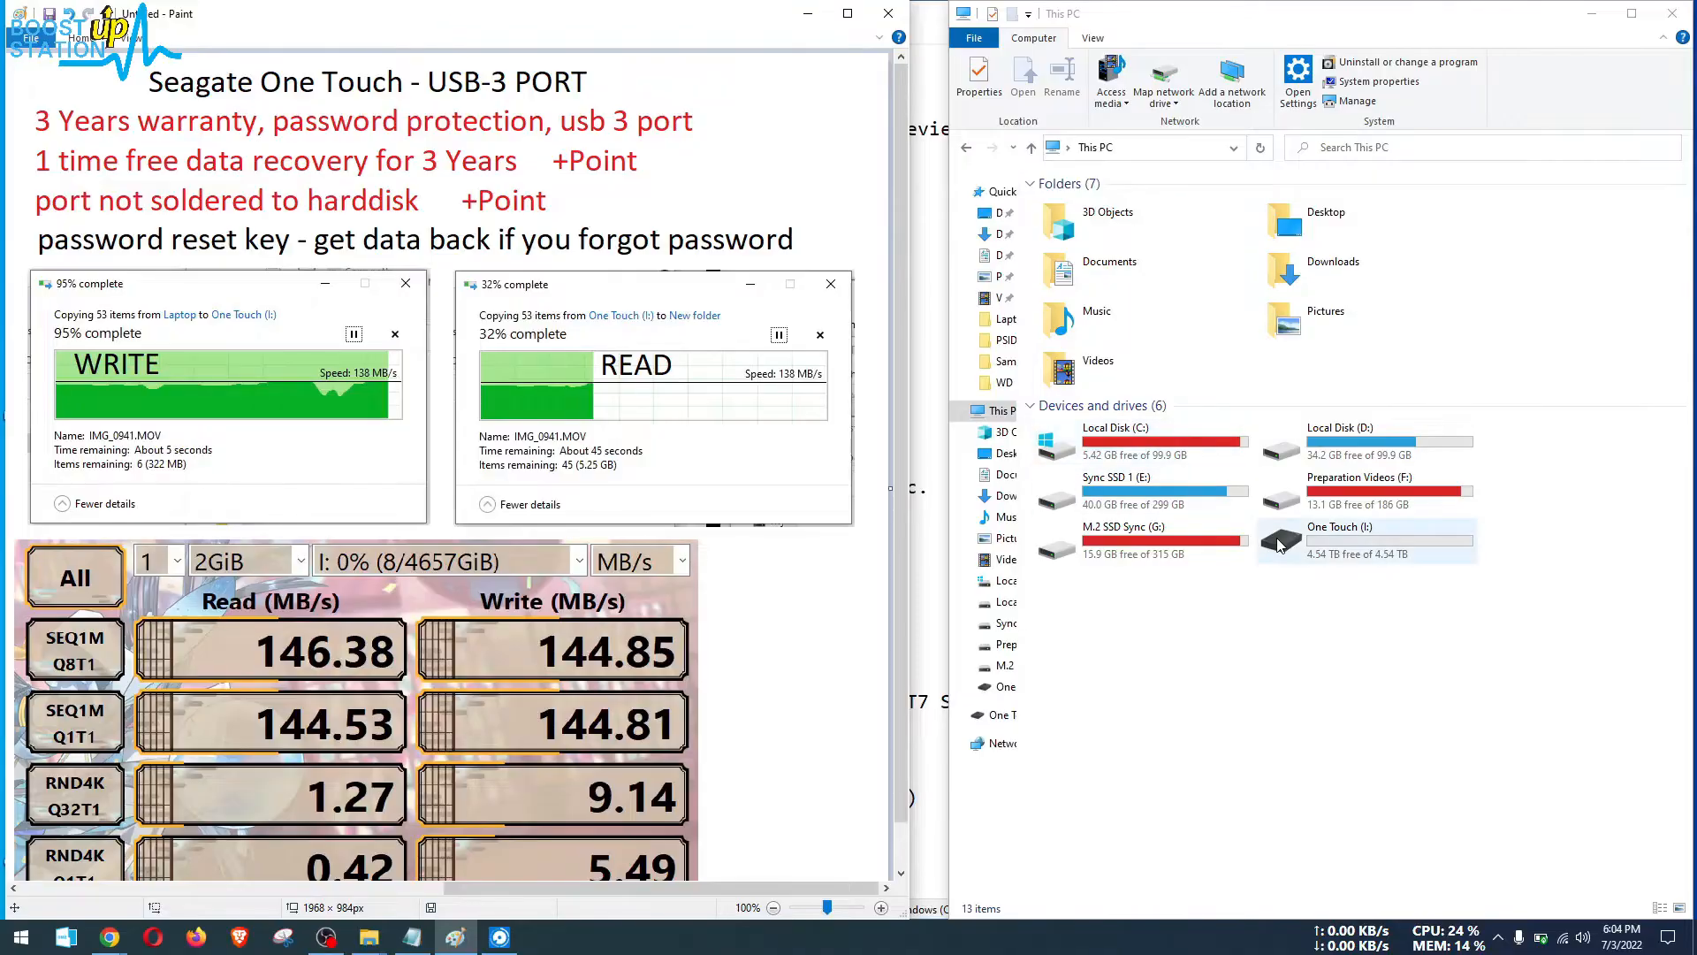
Open the One Touch (I:) drive to list its DONE folder, starter apps and Warranty.pdf
{"action": "left_click", "coordinate": [1365, 541]}
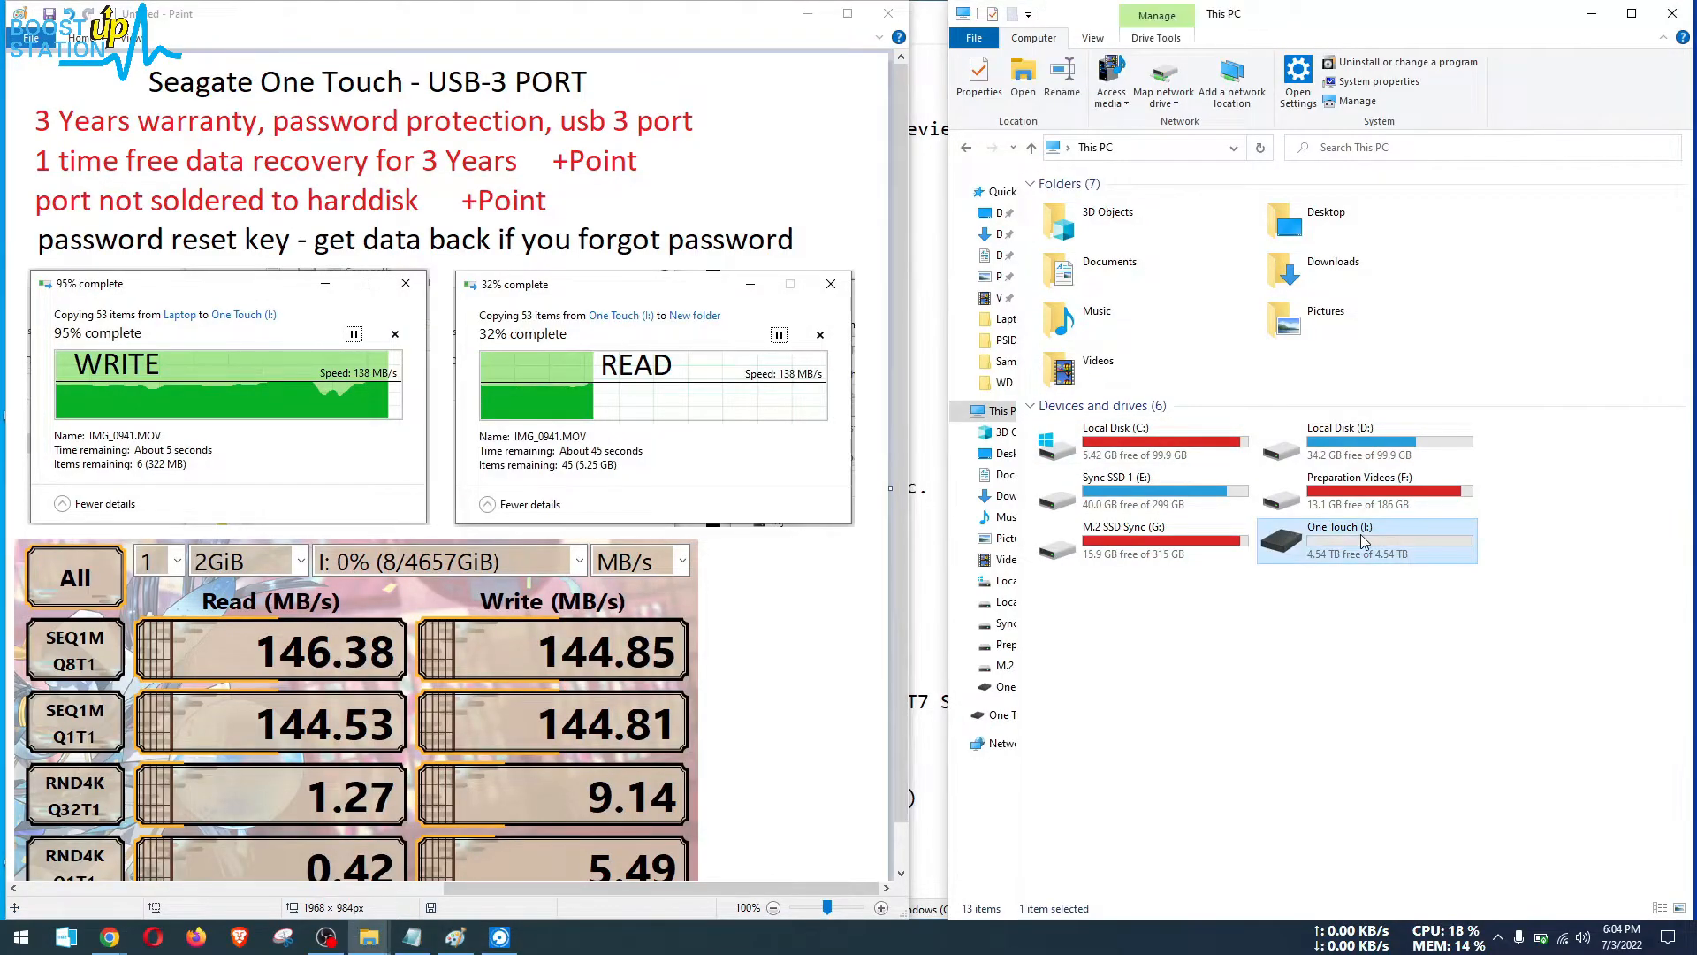
{"action": "mouse_move", "coordinate": [1365, 620]}
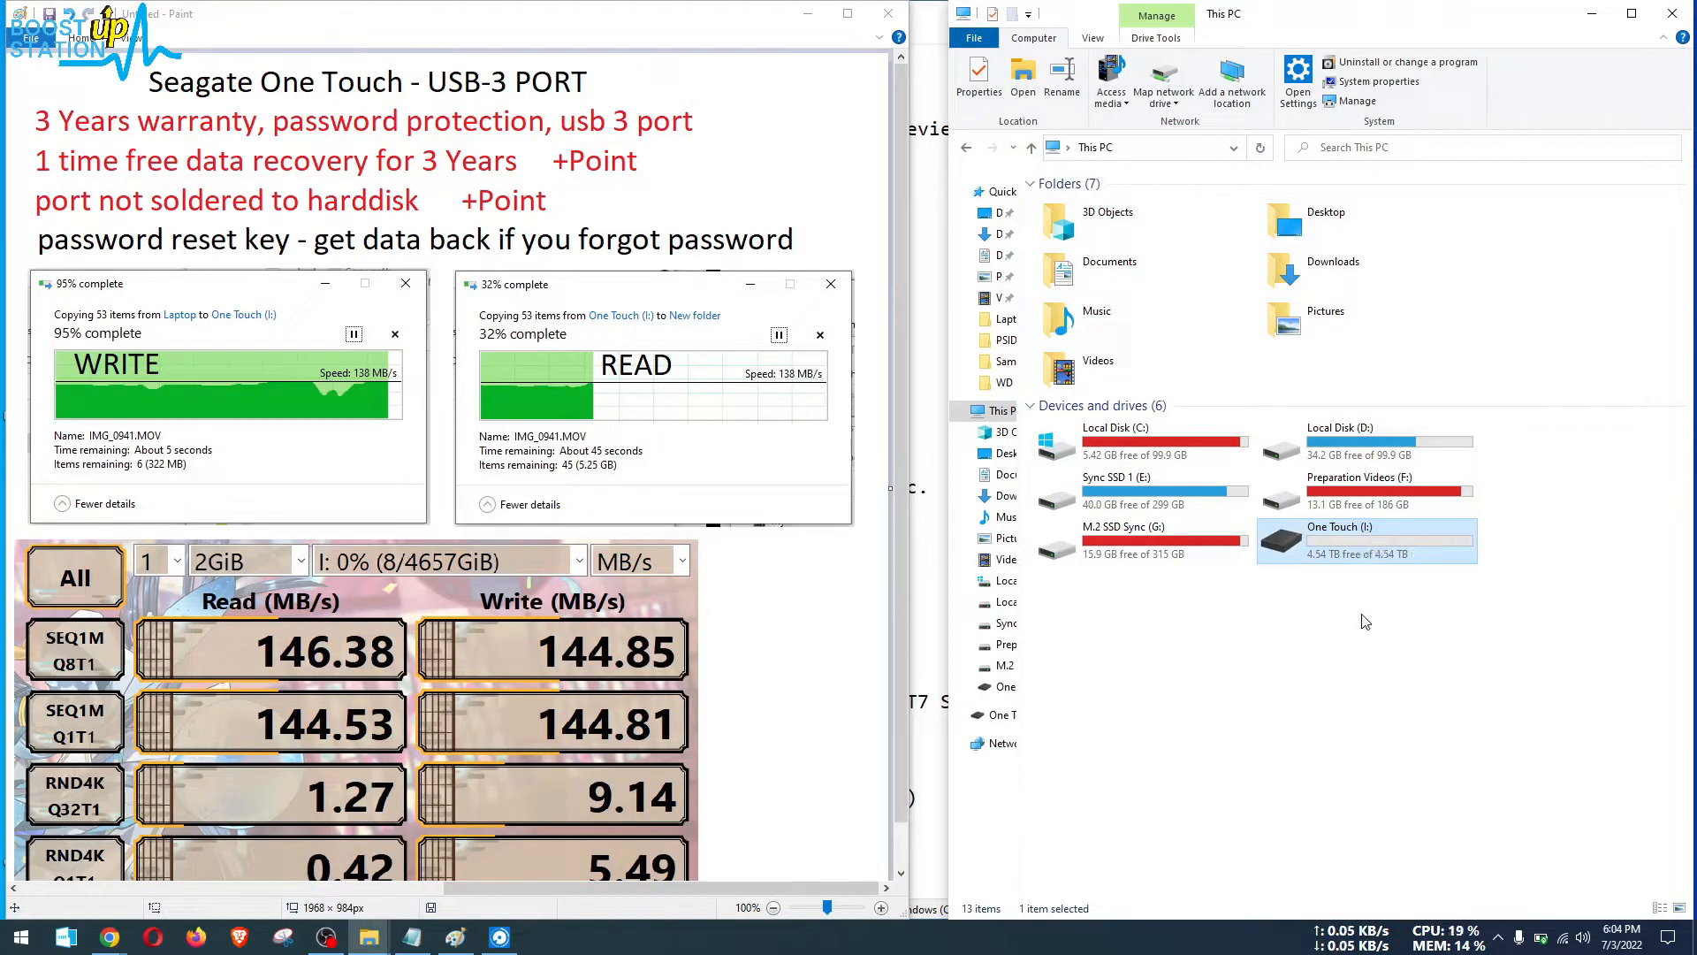
{"action": "double_click", "coordinate": [1339, 539]}
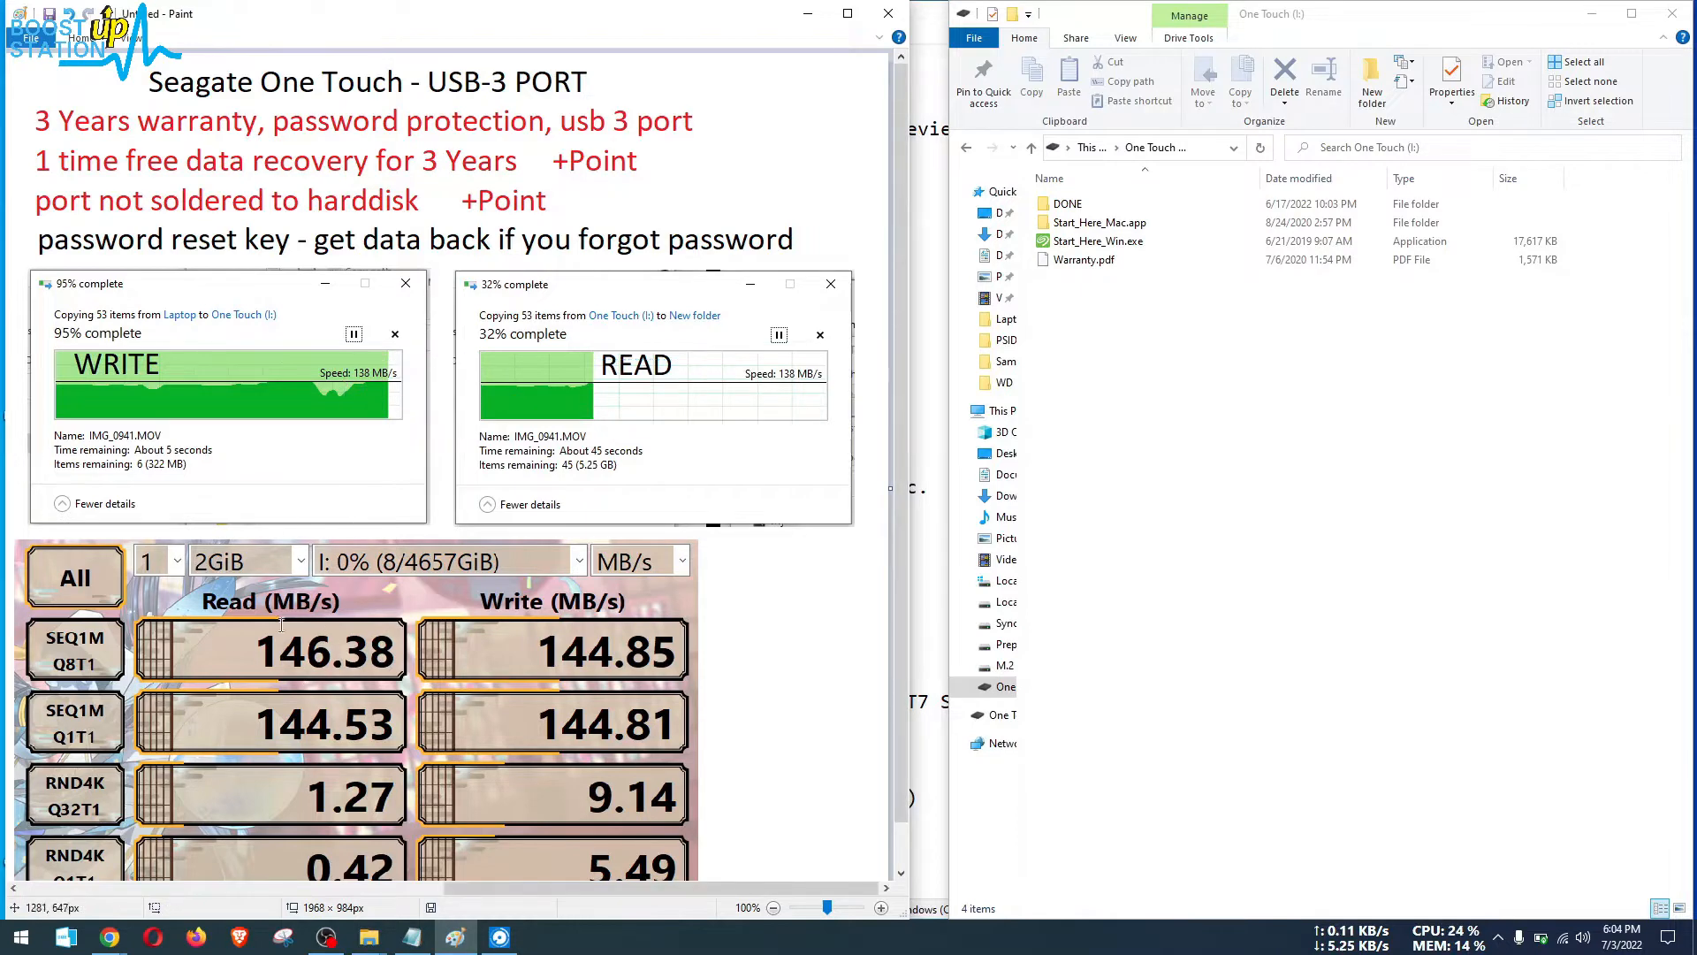
{"action": "scroll", "scroll_direction": "down", "scroll_amount": 3}
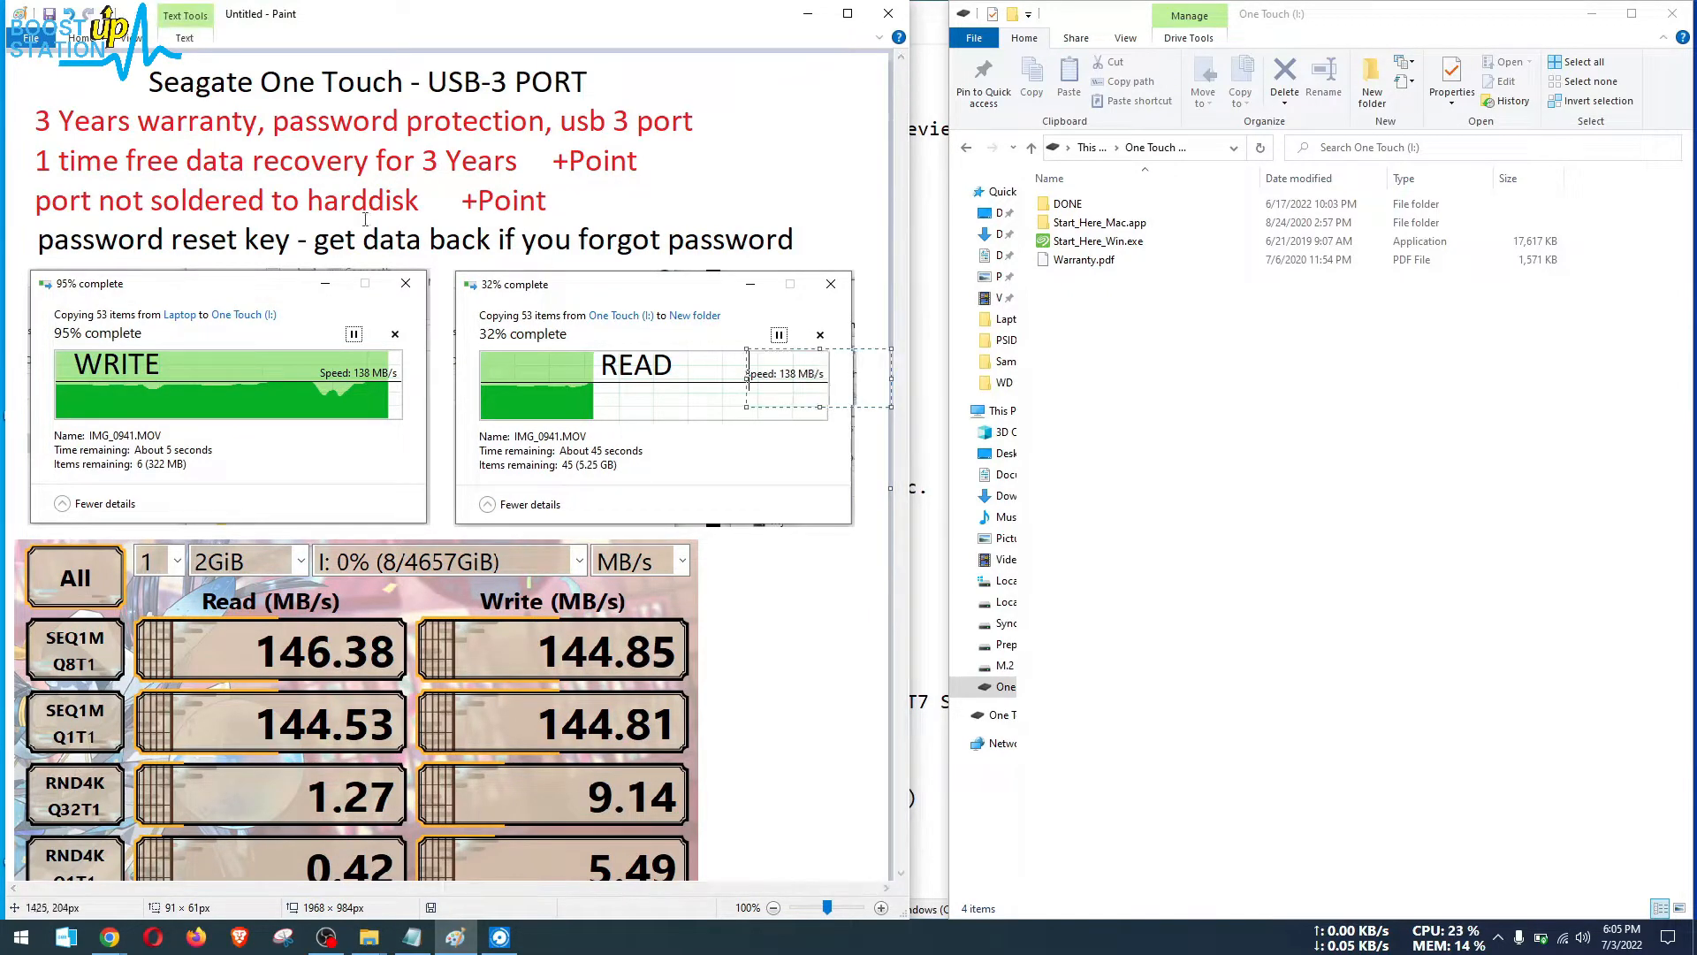
{"action": "mouse_move", "coordinate": [137, 76]}
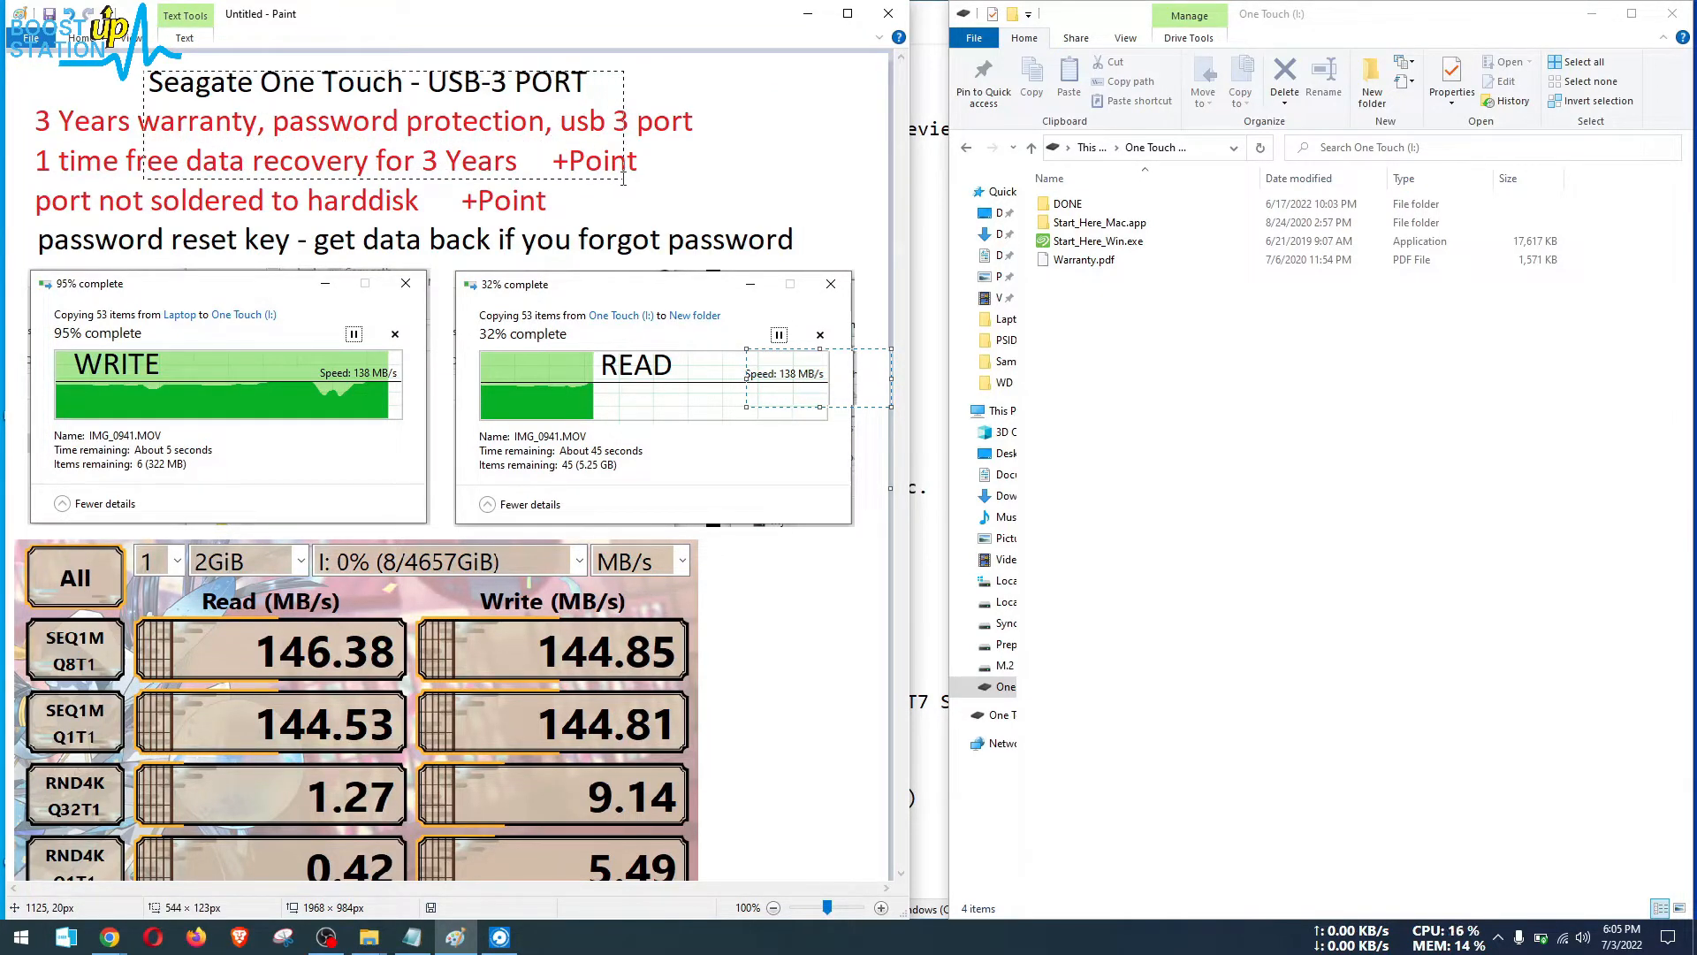
{"action": "left_click_drag", "start_coordinate": [633, 182], "coordinate": [806, 256]}
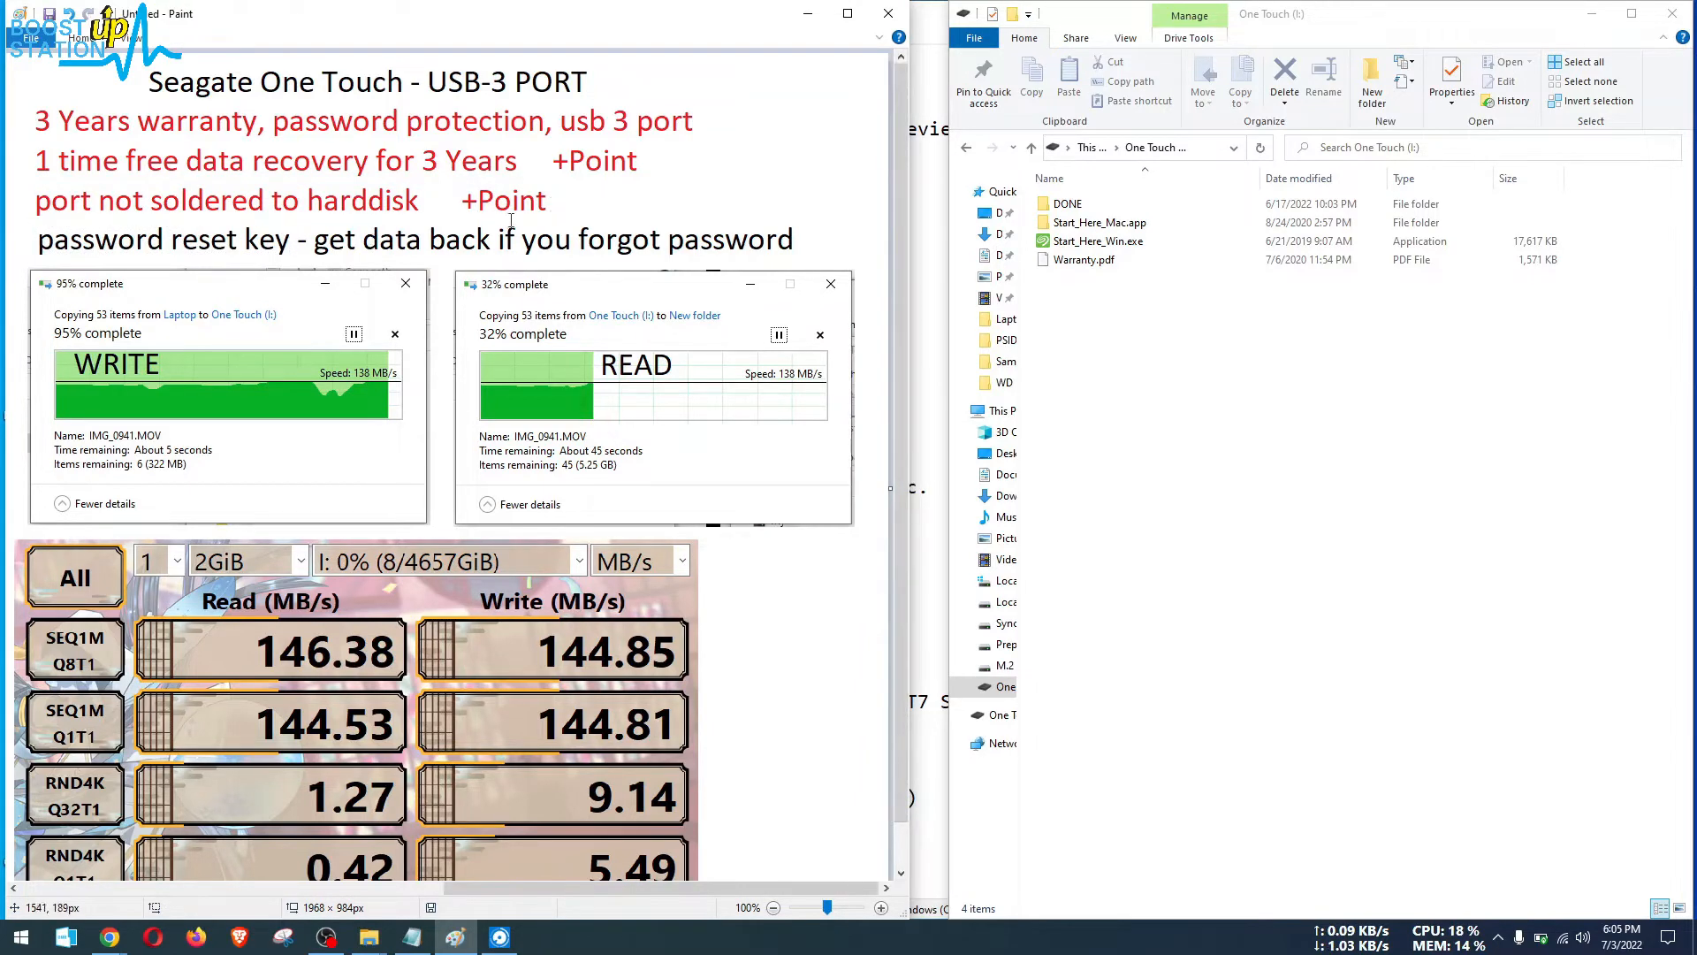
{"action": "left_click_drag", "start_coordinate": [315, 222], "coordinate": [709, 258]}
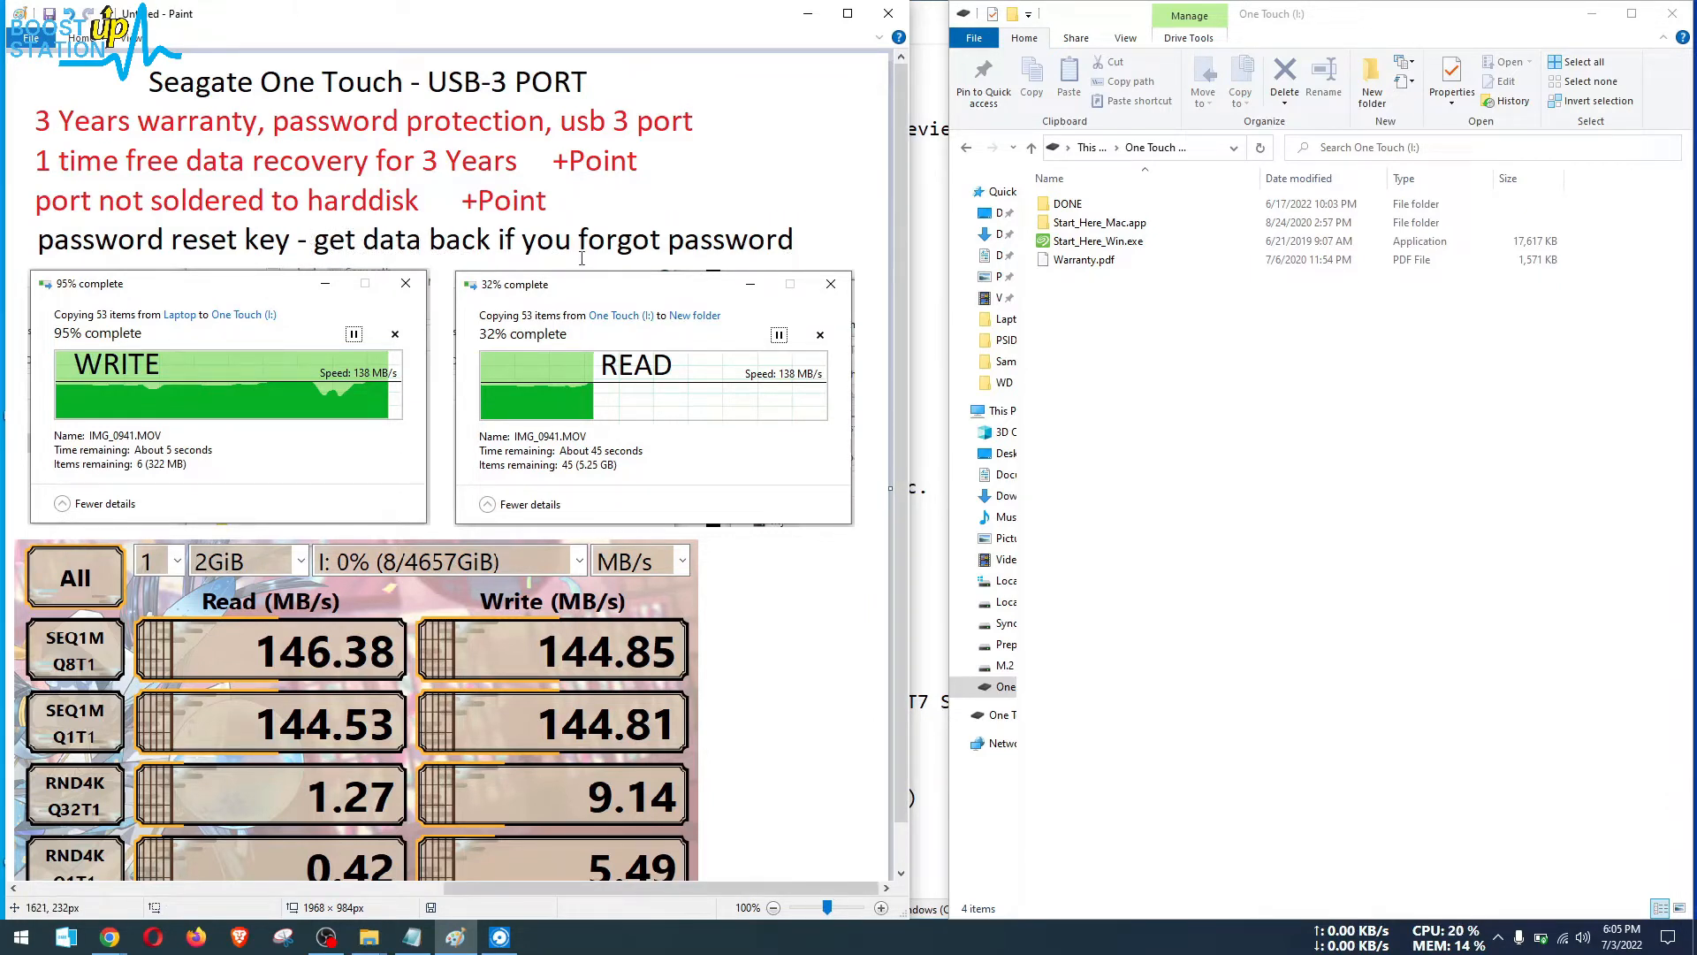
{"action": "left_click", "coordinate": [412, 937]}
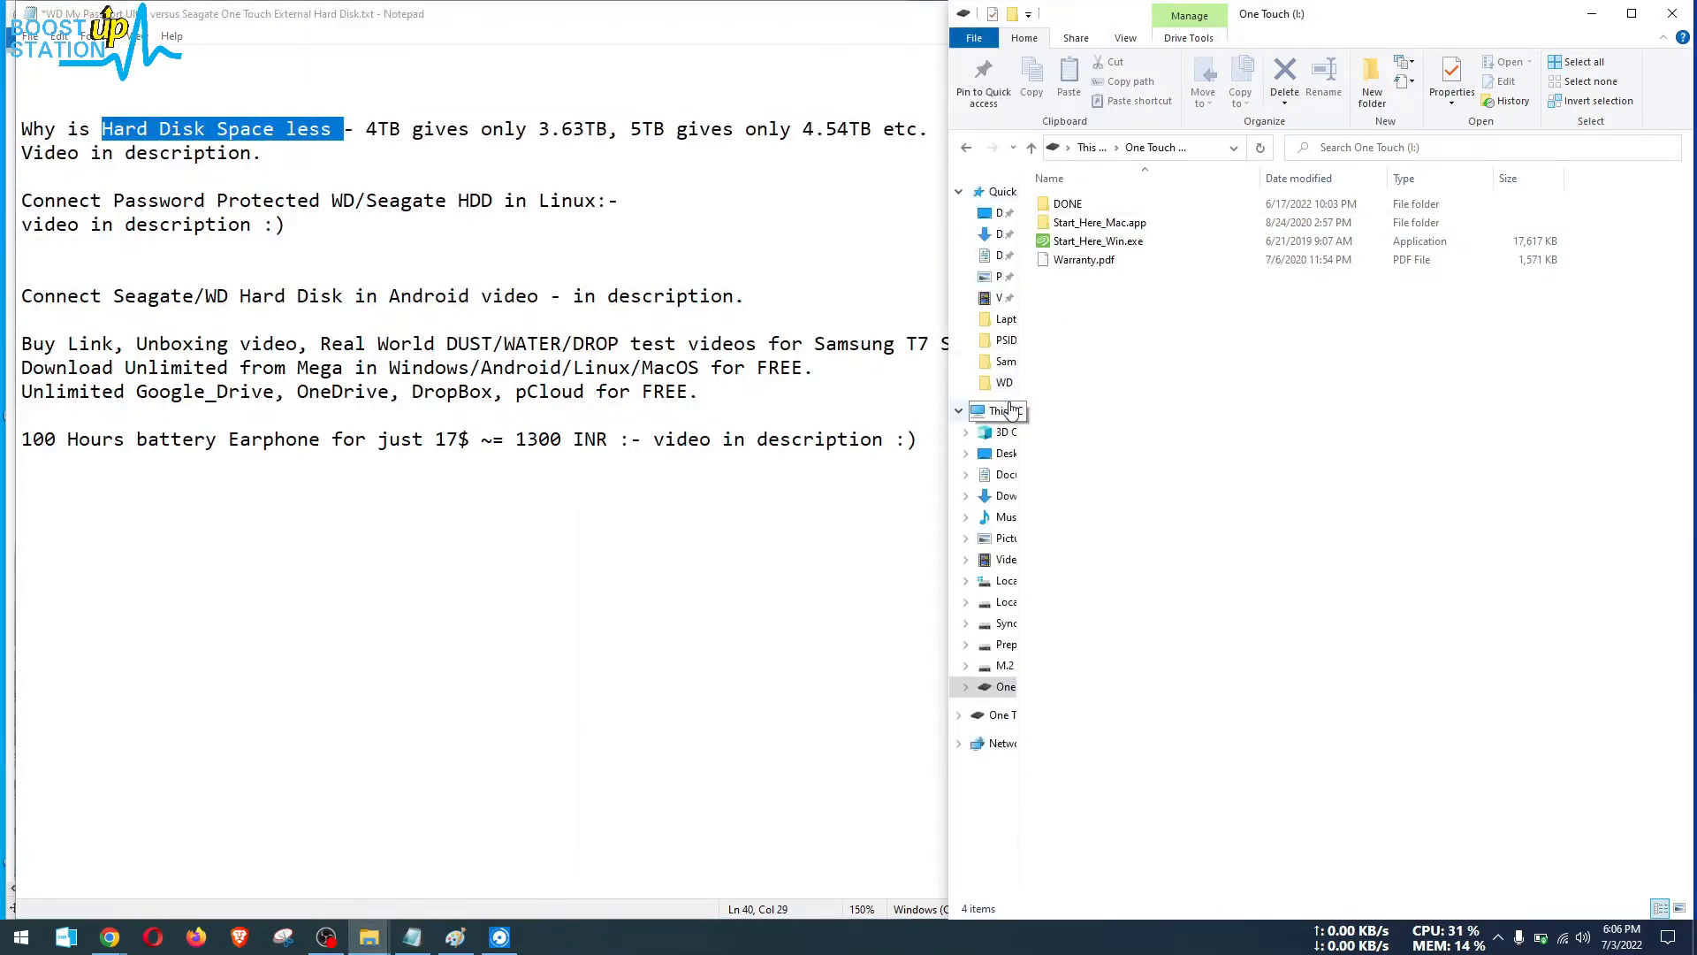
Show This PC's drive list, then bring the Notepad notes forward with 'Buy Link' selected
{"action": "left_click", "coordinate": [994, 409]}
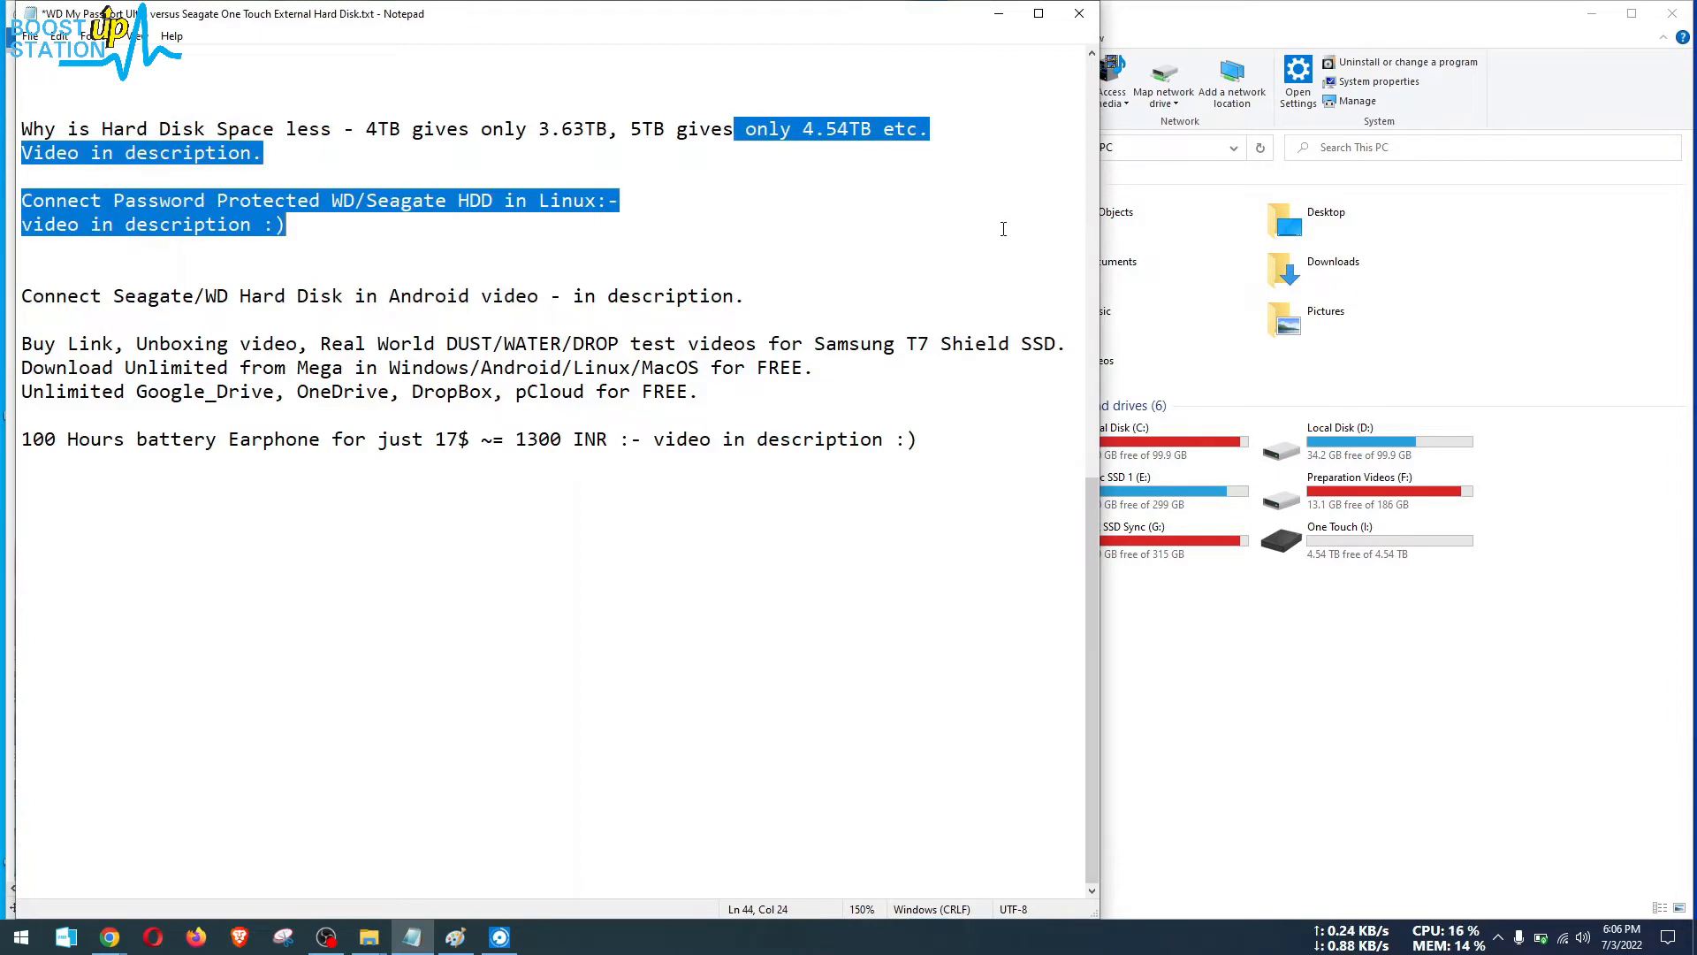
{"action": "left_click", "coordinate": [21, 200]}
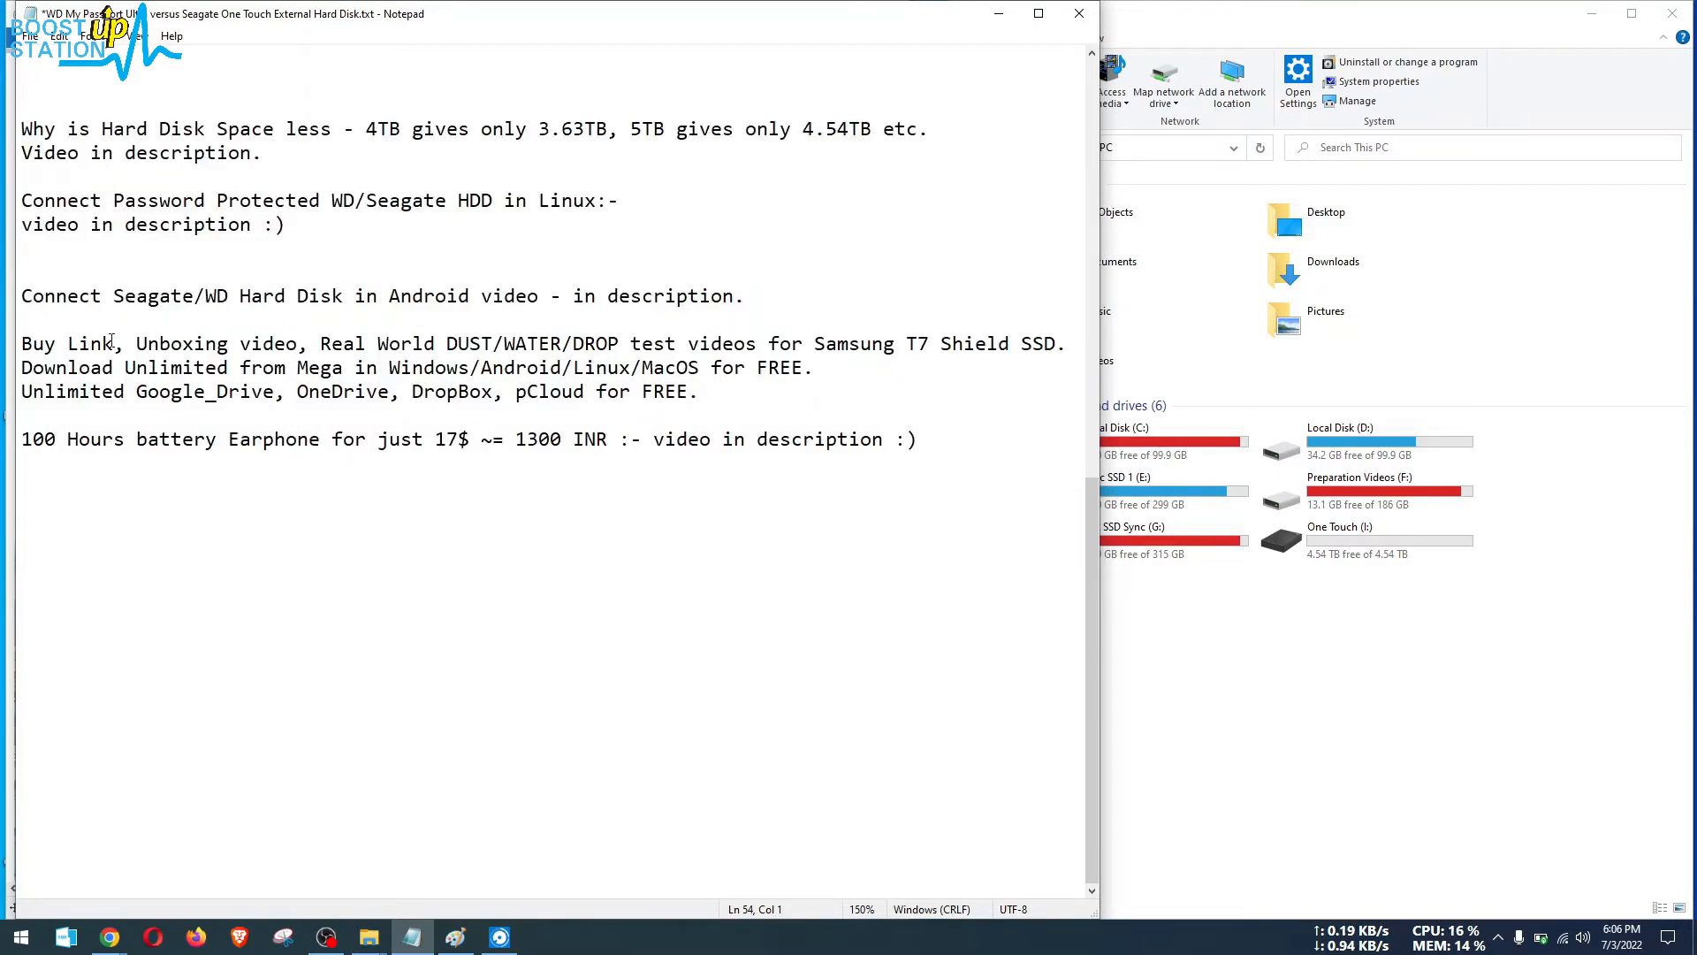
{"action": "double_click", "coordinate": [69, 343]}
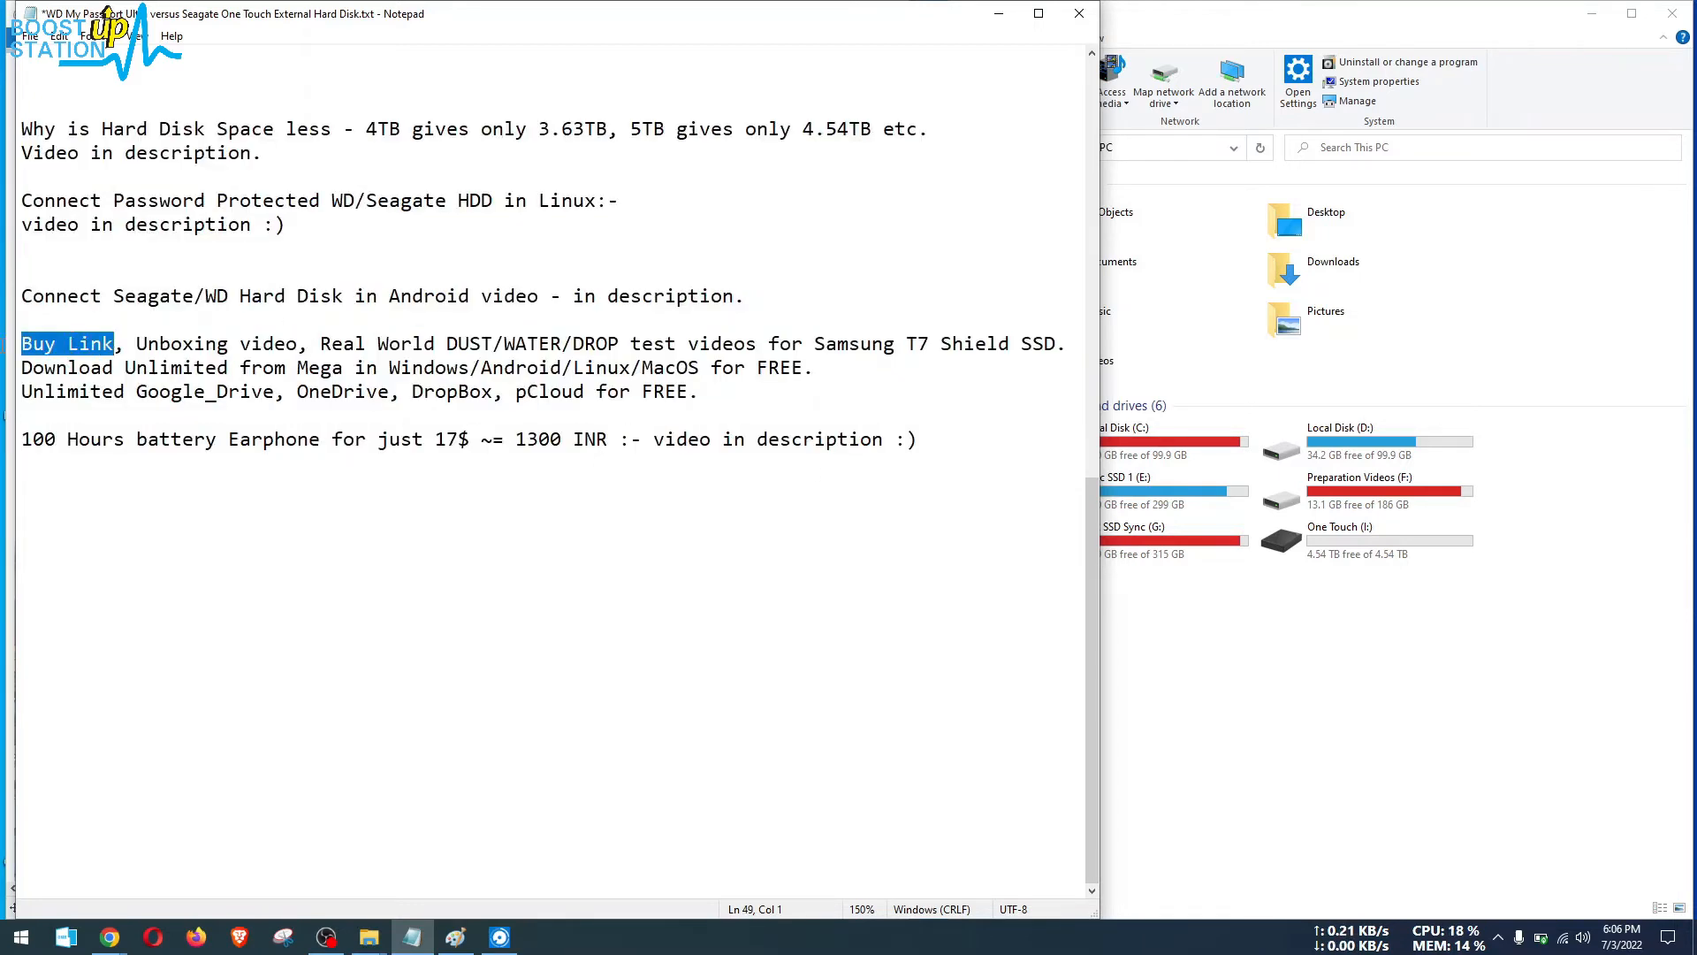